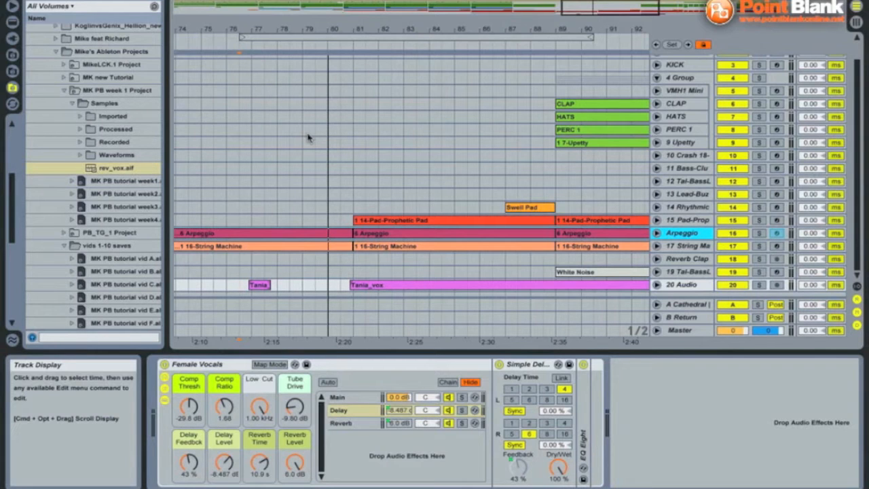
Step: Select the short Tania clip and set the ruler time range over the bars before the vocal
click(258, 285)
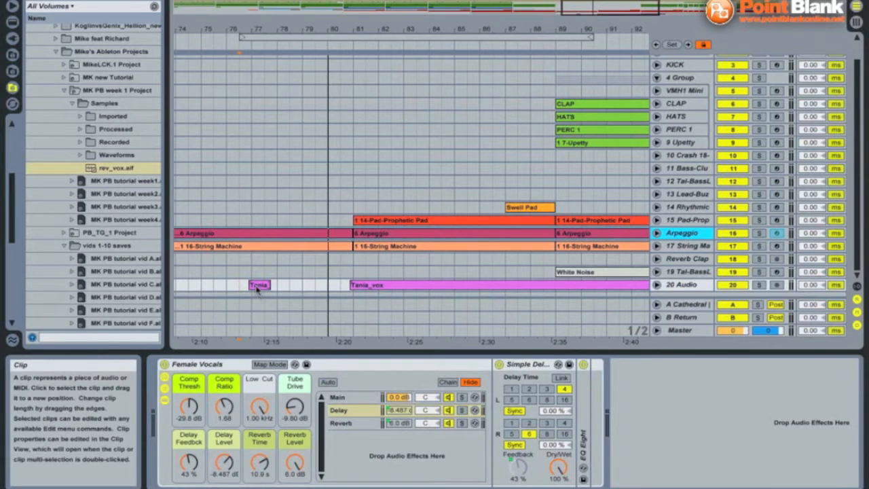
click(258, 283)
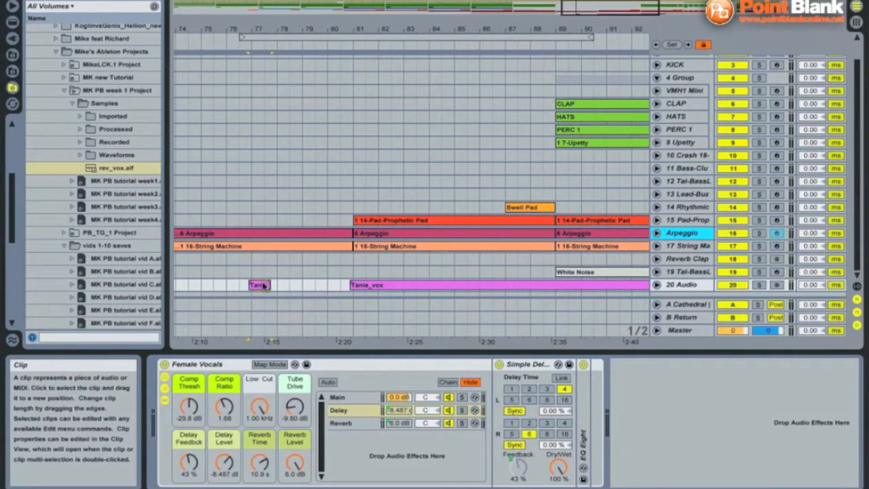
mouse_move(258, 407)
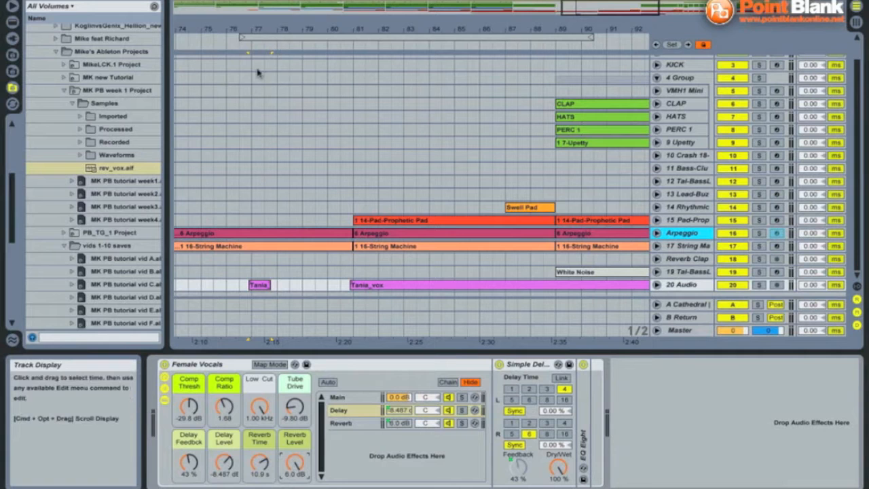
click(244, 45)
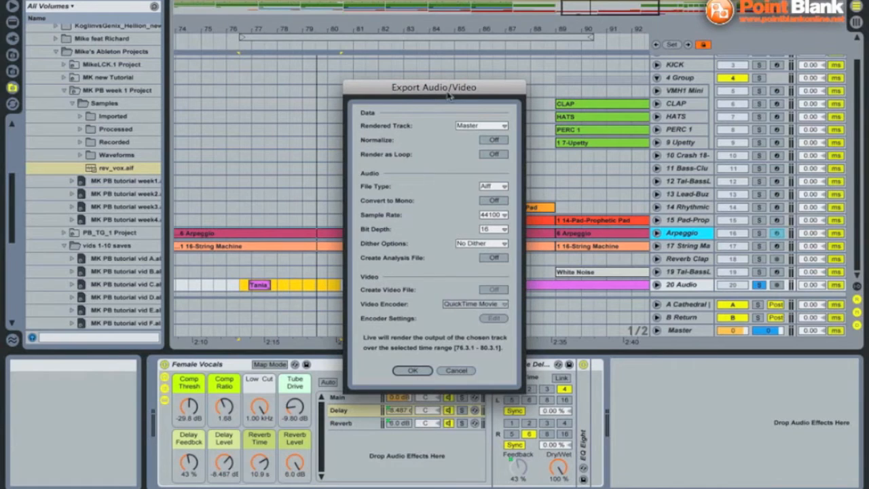
Step: Confirm rendering the selected range of the Master output to an audio file
click(456, 369)
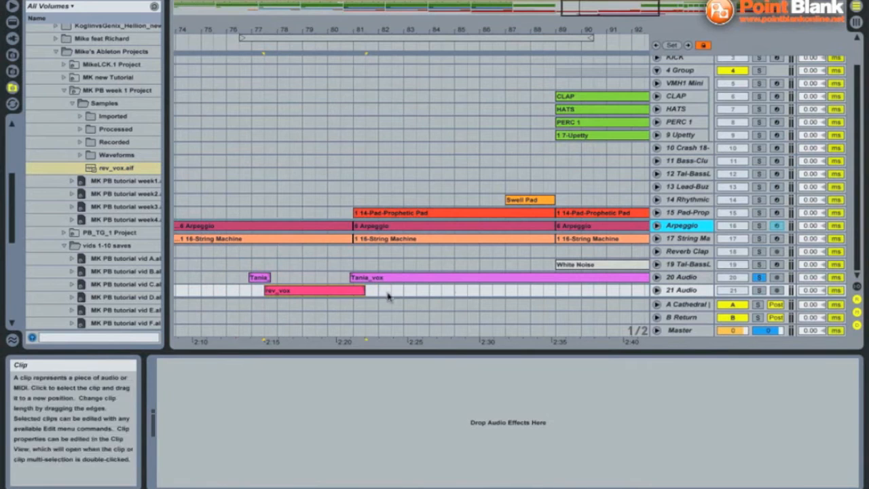
Step: Bring up the rendered rev_vox clip's sample details in the Clip View
double_click(312, 290)
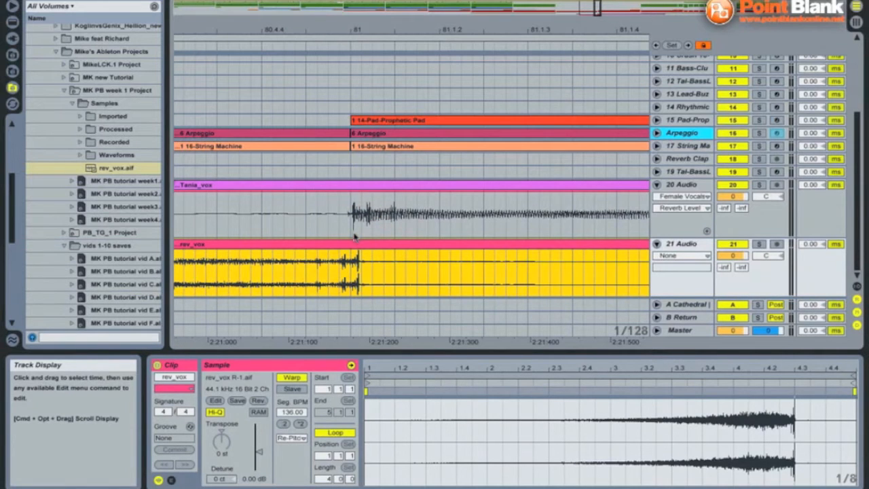
Step: Slide the rev_vox swell left so its end meets the start of the Tania_vox clip
click(367, 246)
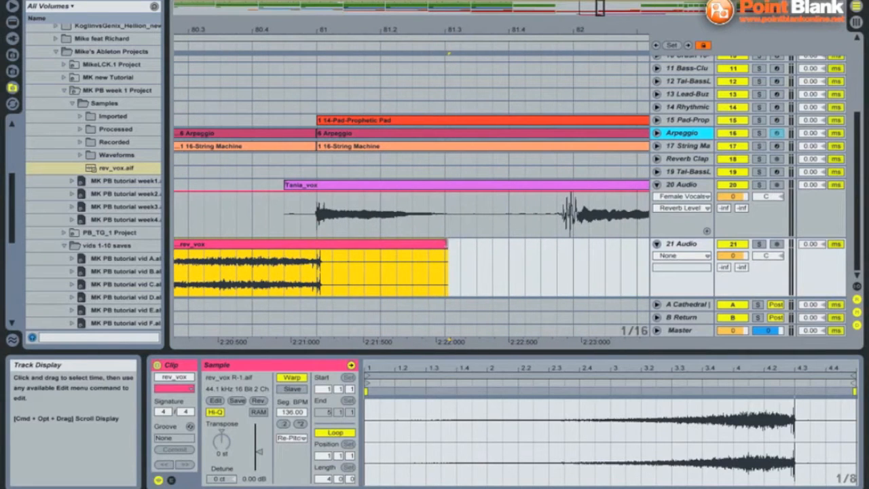
drag(446, 269, 320, 268)
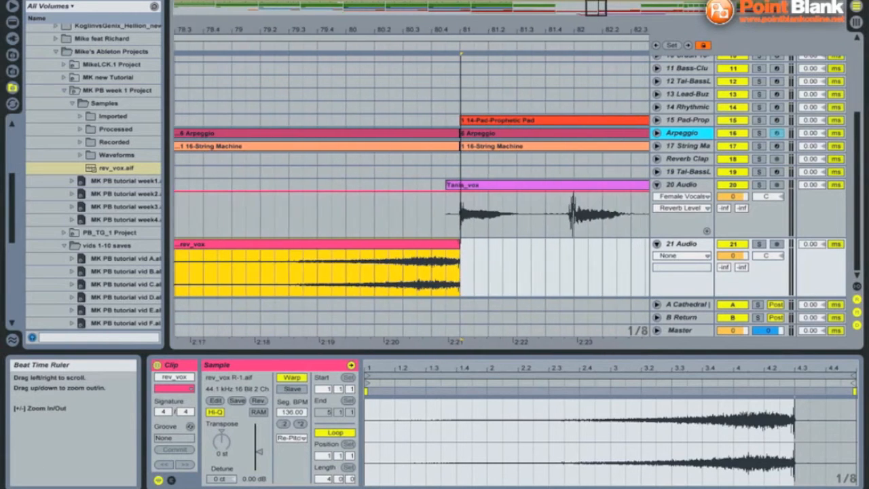
click(682, 184)
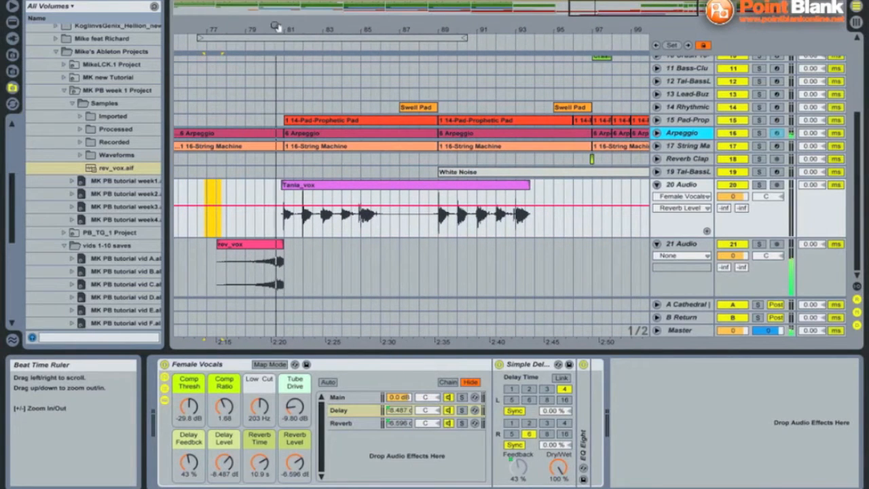
mouse_move(251, 241)
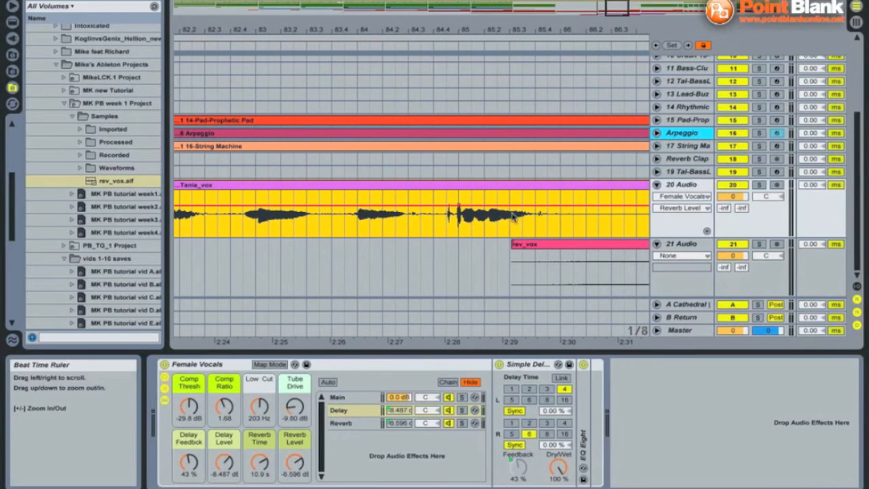
Step: Place a duplicate rev_vox swell just before the second Tania_vox section
click(470, 216)
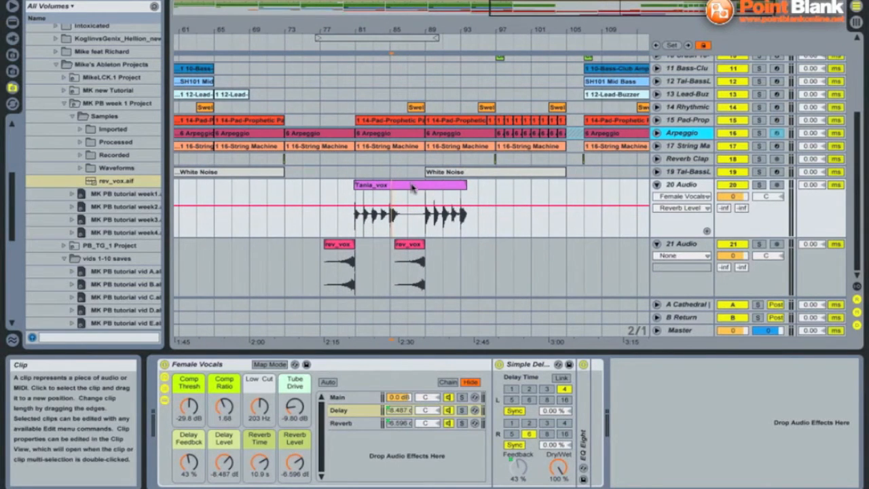
Step: Bring up the Tania_vox clip's sample details ready for slicing
double_click(407, 184)
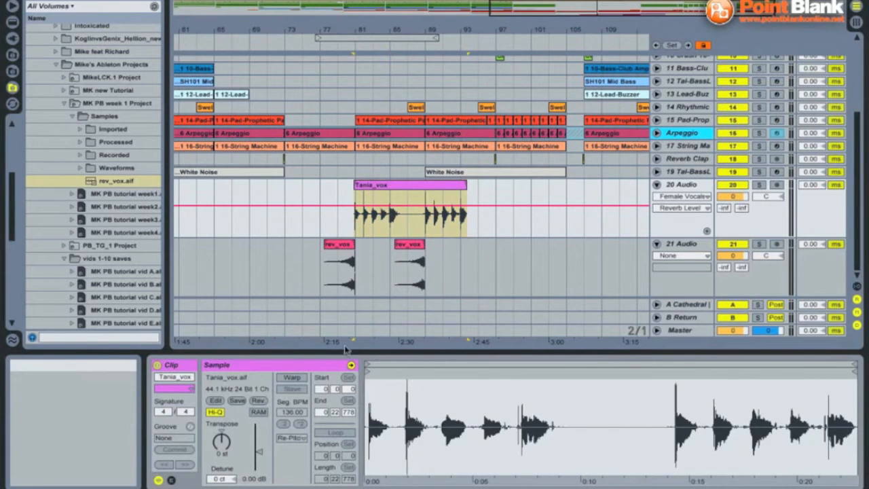
mouse_move(291, 378)
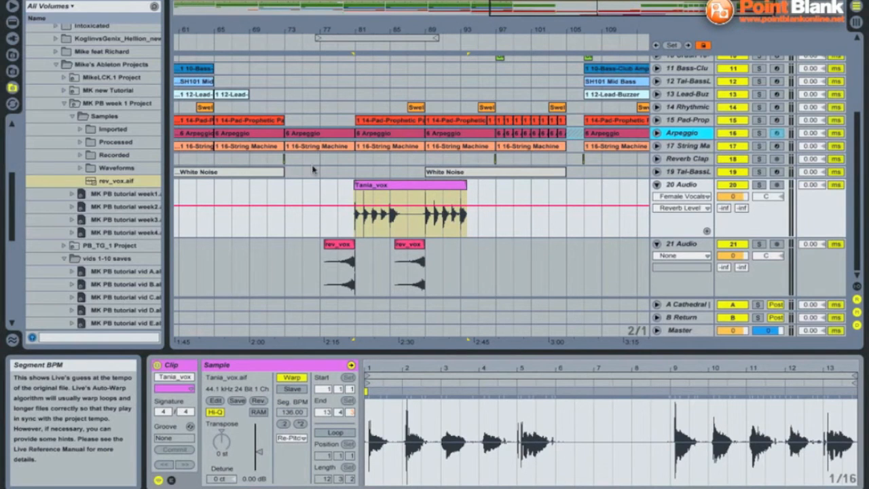
mouse_move(380, 185)
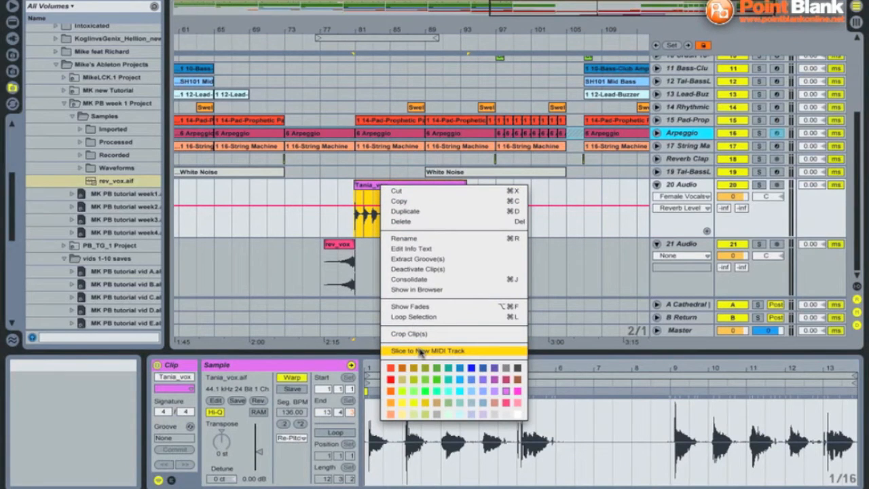
Step: Slice Tania_vox to a new MIDI track at 1/8-note divisions
click(426, 350)
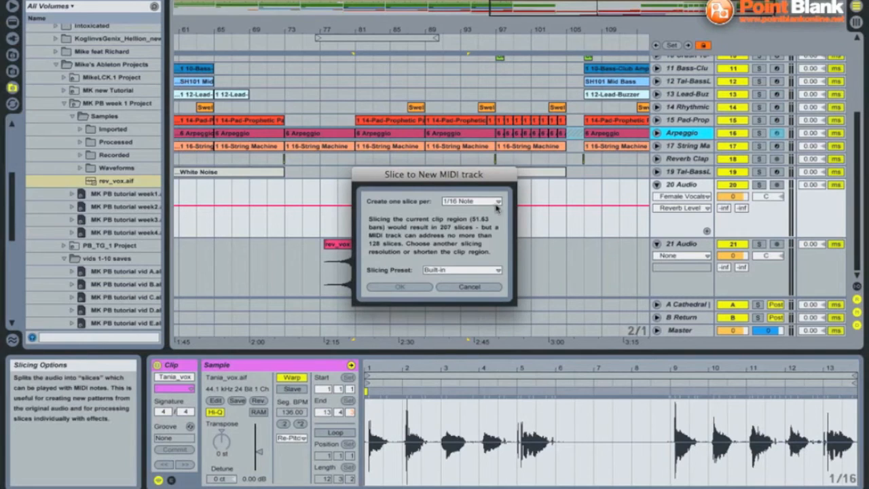
click(470, 201)
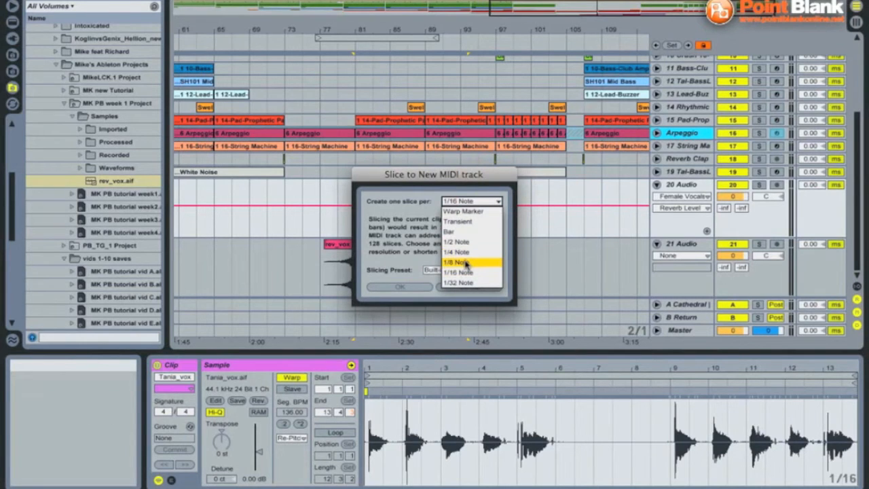
click(459, 263)
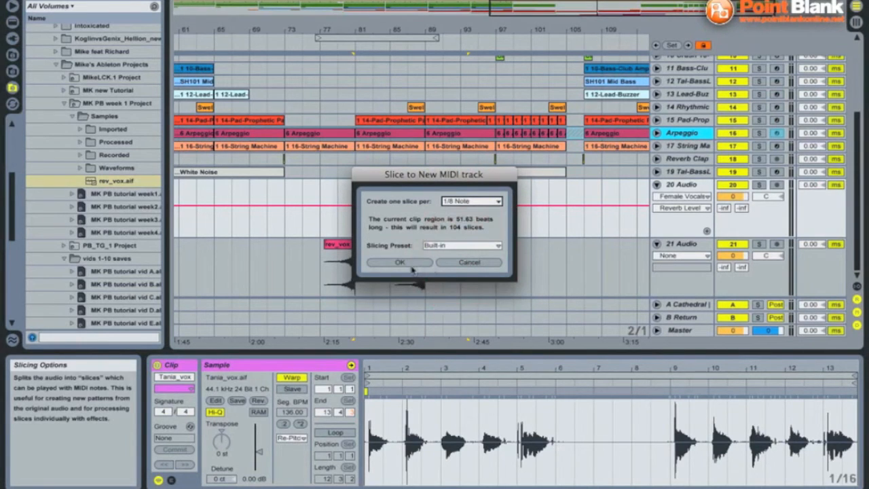
click(399, 264)
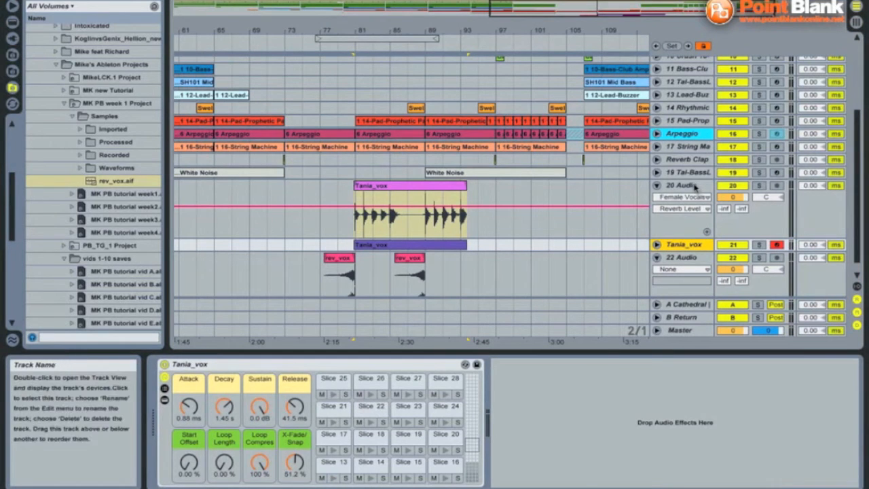
Step: Display the 20 Audio track's Female Vocals and Simple Delay device chain
click(682, 197)
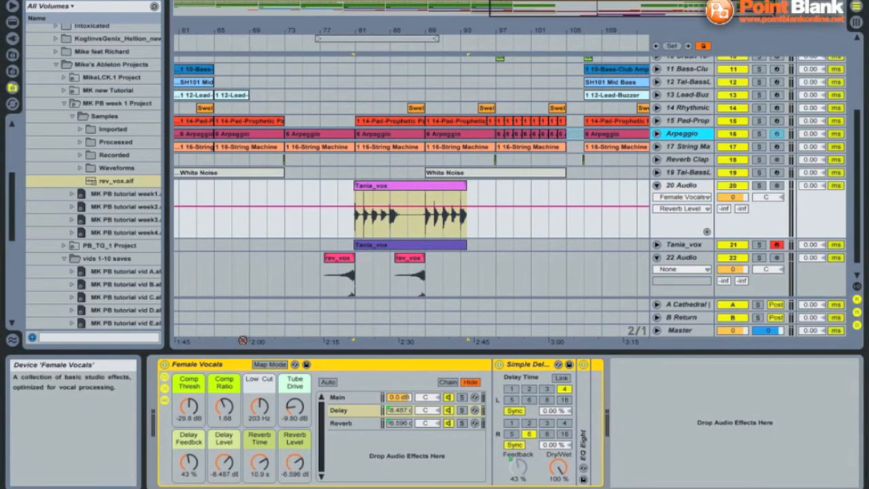
Step: Select the Female Vocals and Simple Delay devices to copy onto the sliced MIDI track
click(366, 248)
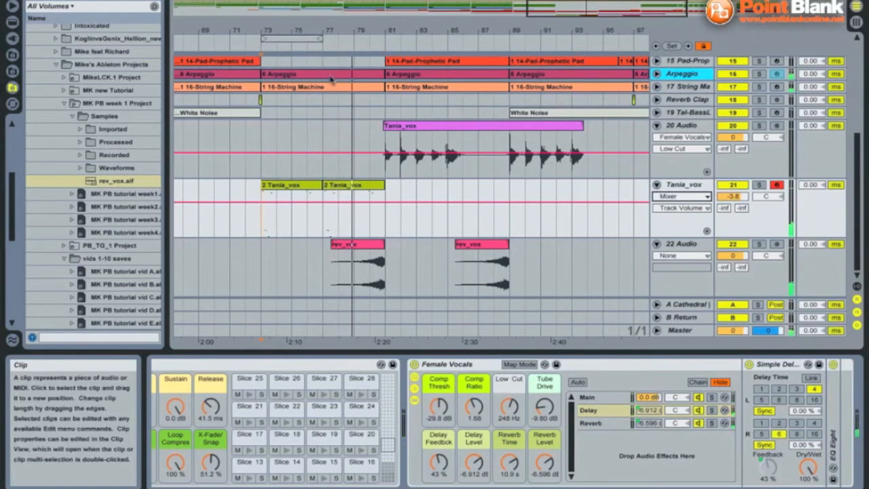
Step: Show the second Tania_vox MIDI clip's slice notes in the MIDI Note Editor
double_click(353, 185)
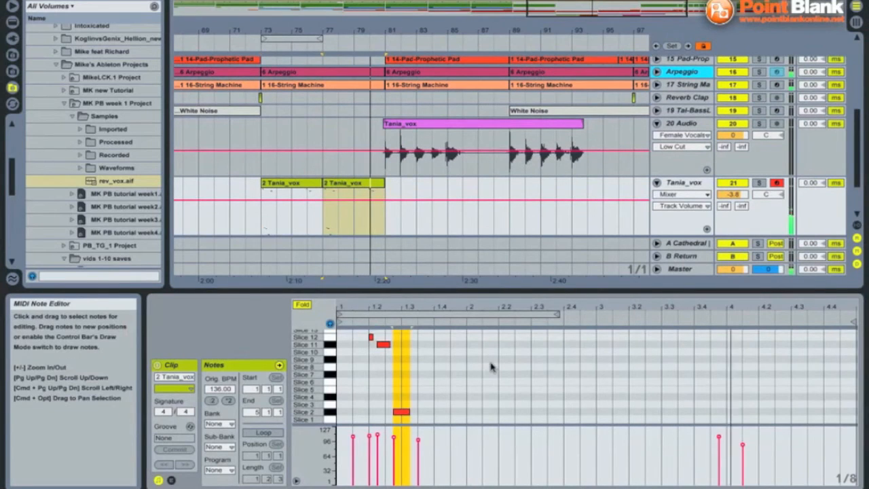